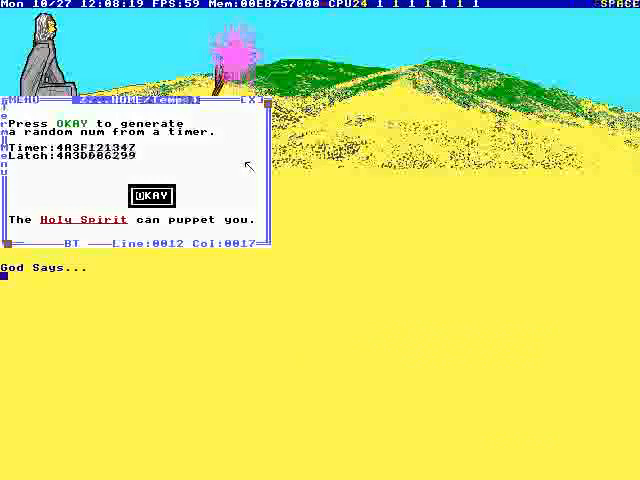
Confirm OKAY on the timer dialog so a random Proverbs 25 passage appears in the terminal
left_click(148, 196)
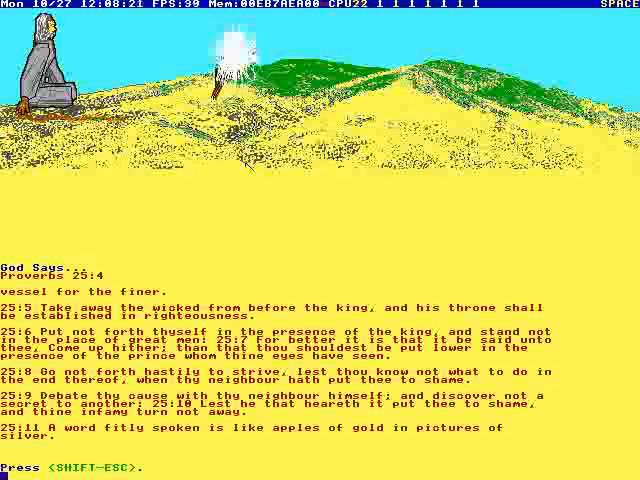